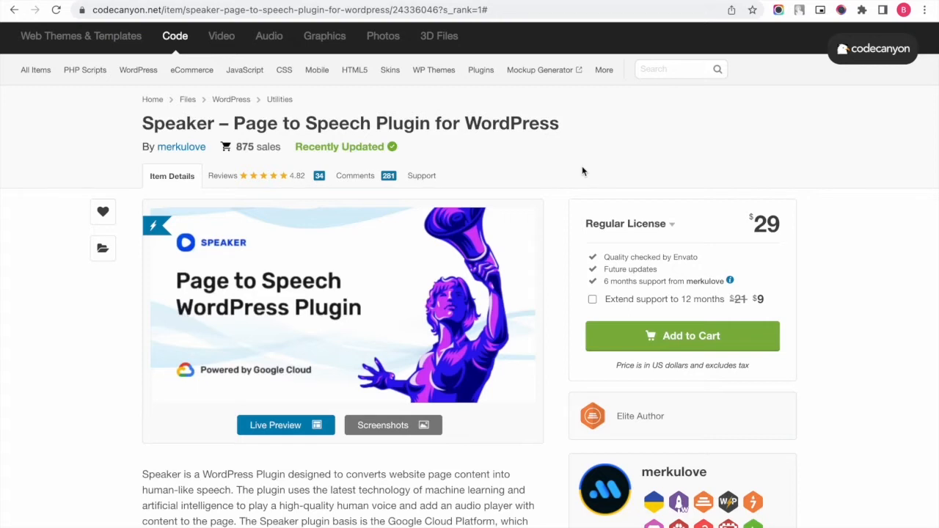
mouse_move(573, 171)
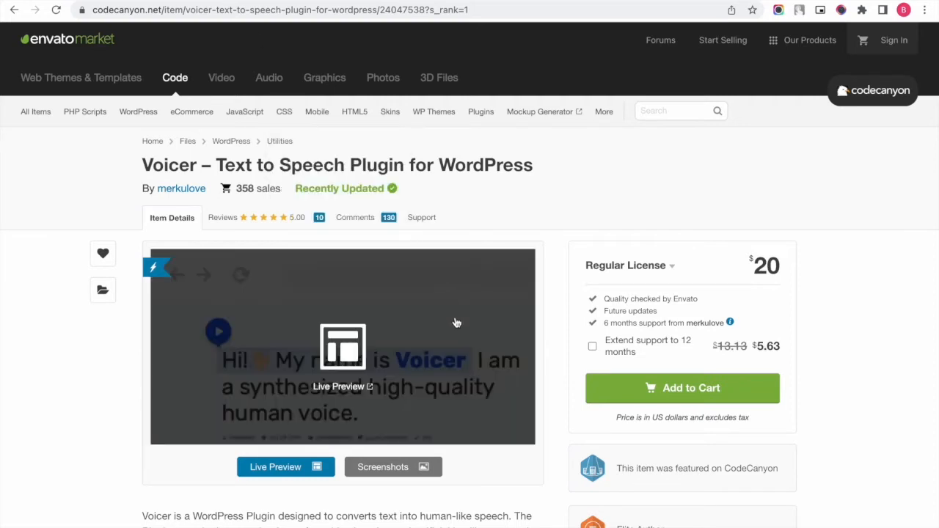
Try the Voicer live demo, highlighting words in its title to hear them spoken.
left_click(276, 467)
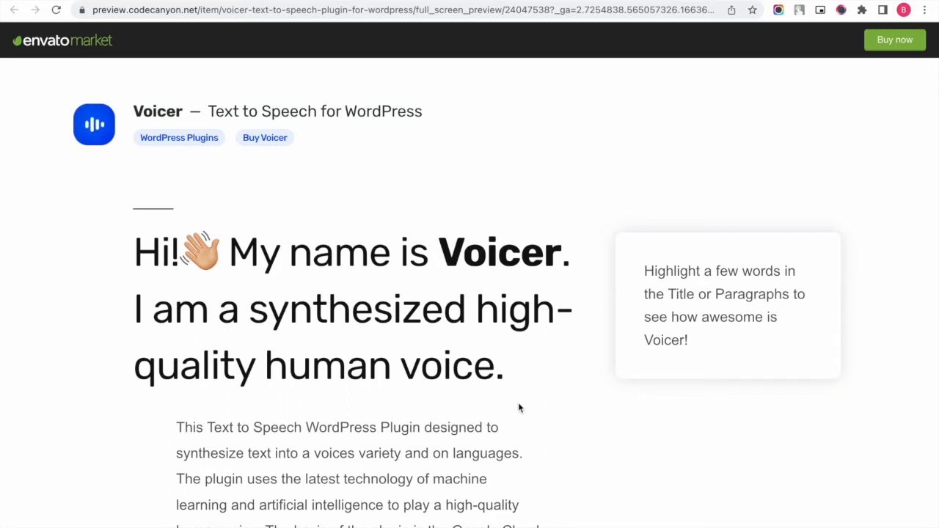
mouse_move(458, 354)
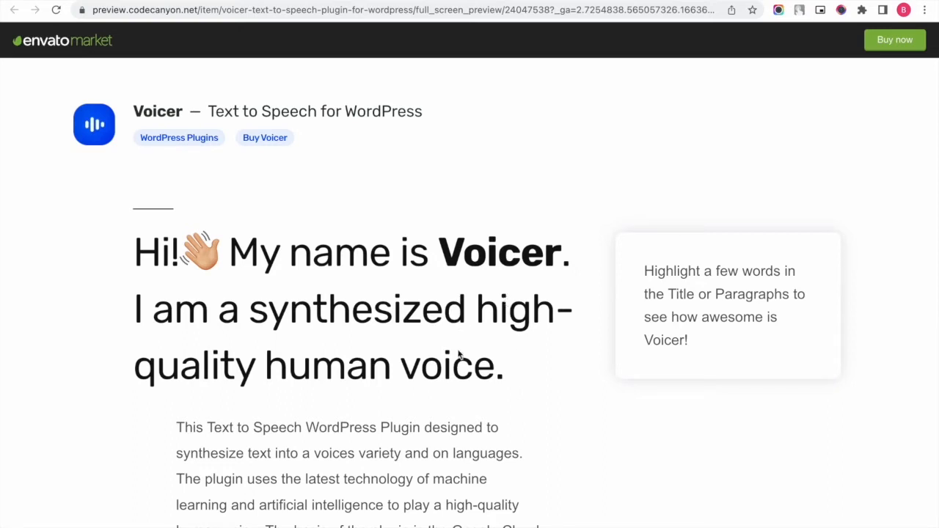
left_click_drag(358, 452, 521, 452)
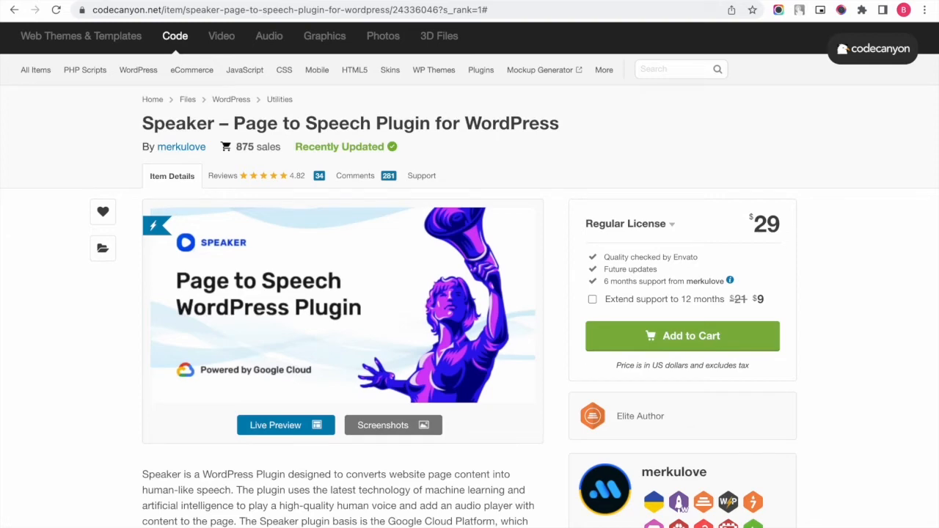
Play and pause the audio player on the Speaker live demo page.
left_click(284, 425)
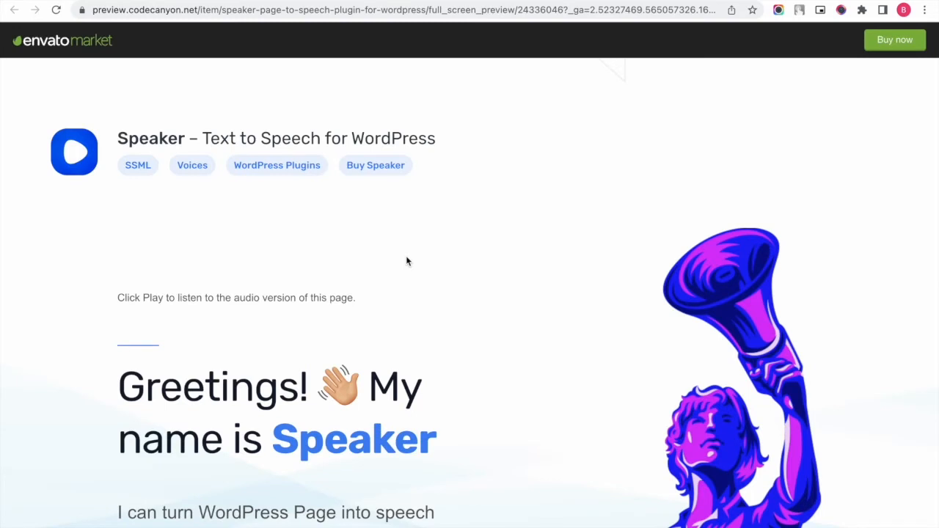
scroll("down", 3)
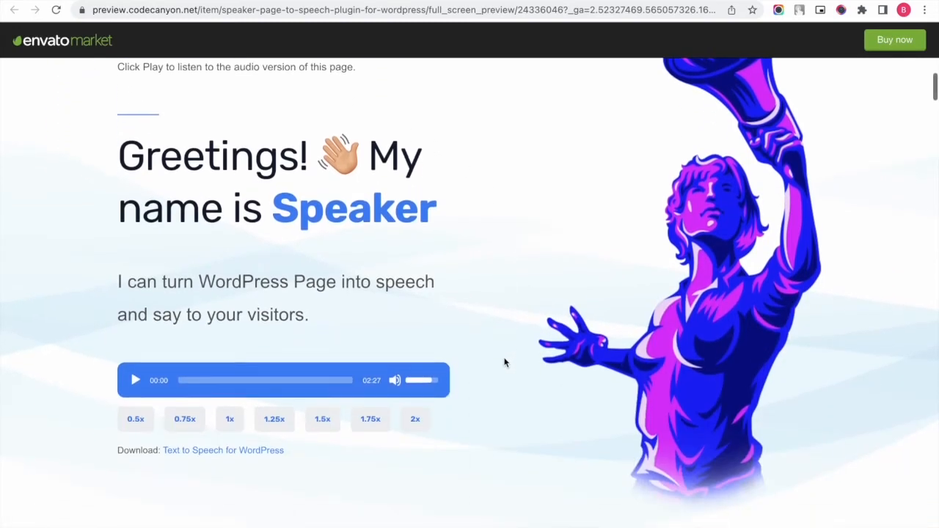
left_click(135, 379)
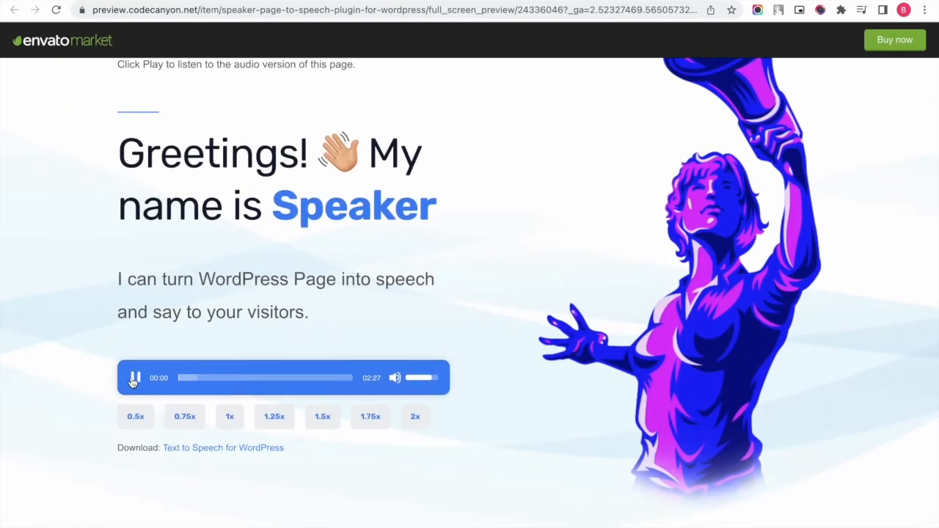
left_click(135, 377)
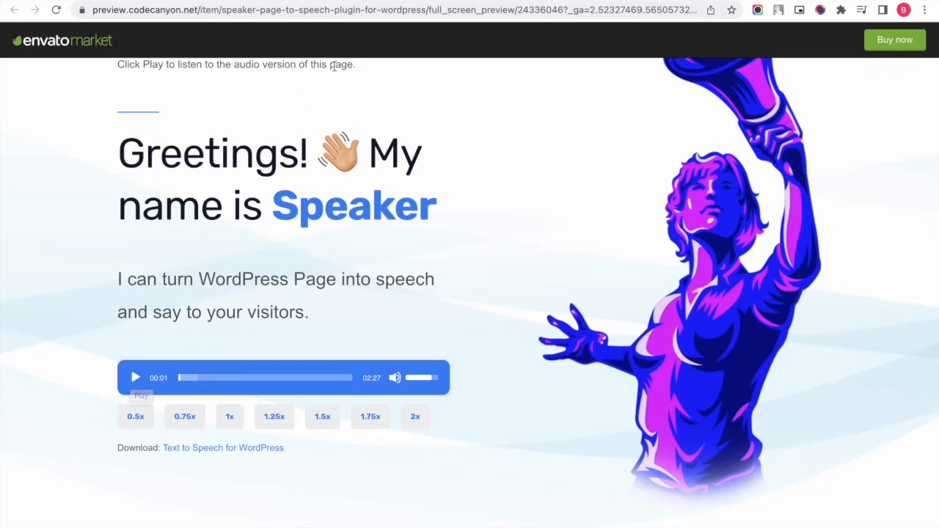
left_click(249, 9)
type("test.merkulov.design/wp-admin/admin.php?page=mdp_speaker_settings")
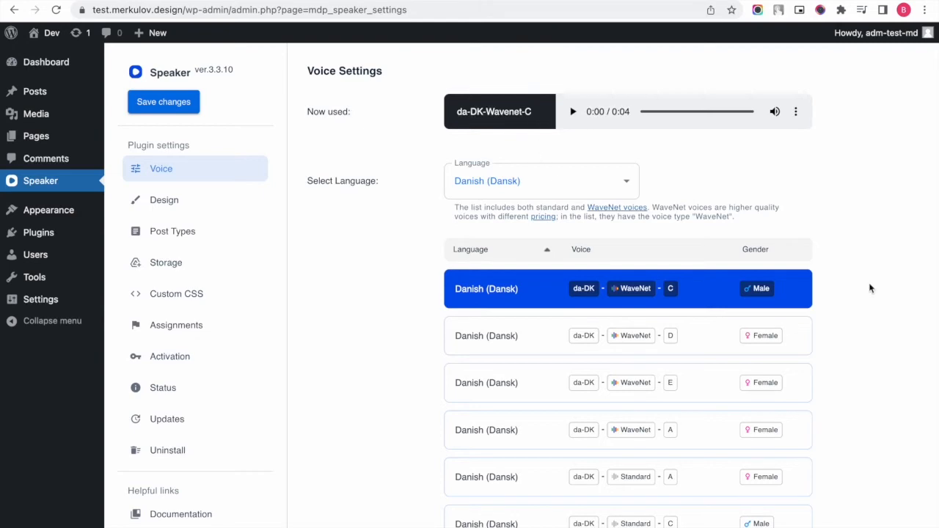
scroll("down", 3)
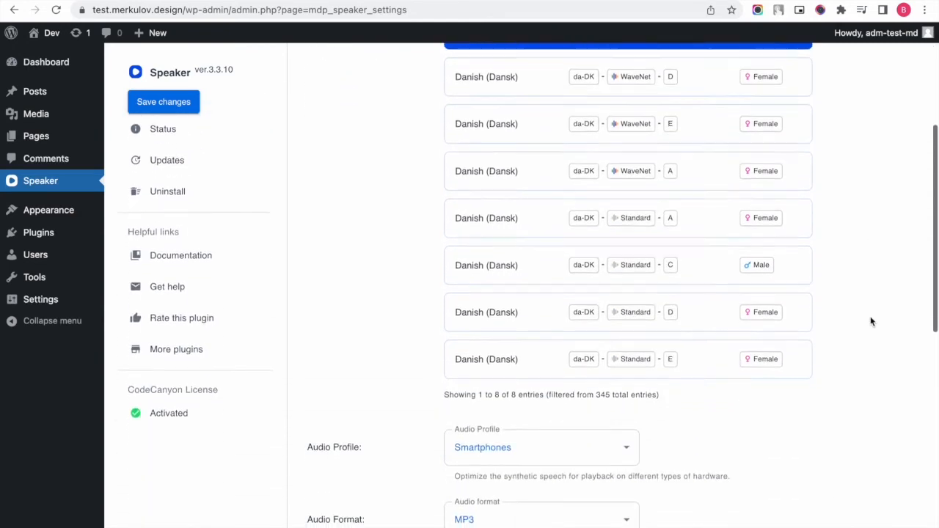
scroll("down", 3)
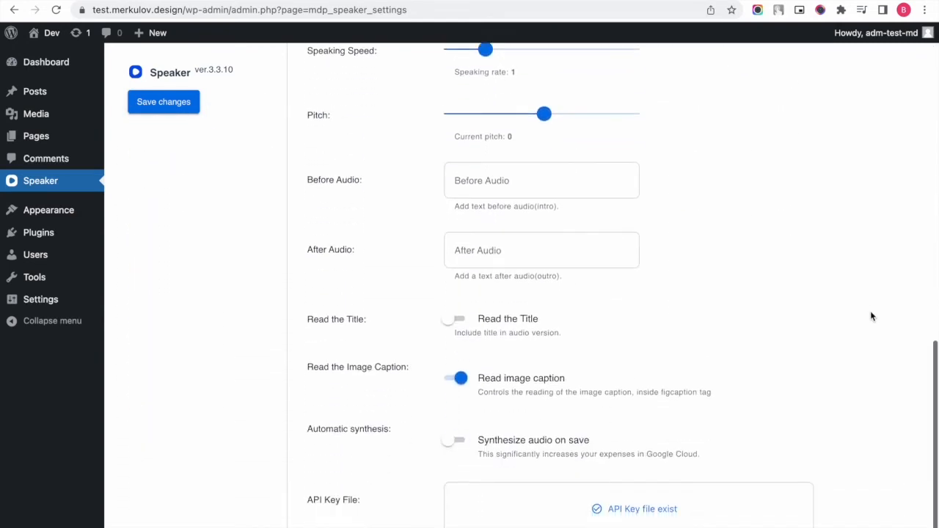
mouse_move(766, 231)
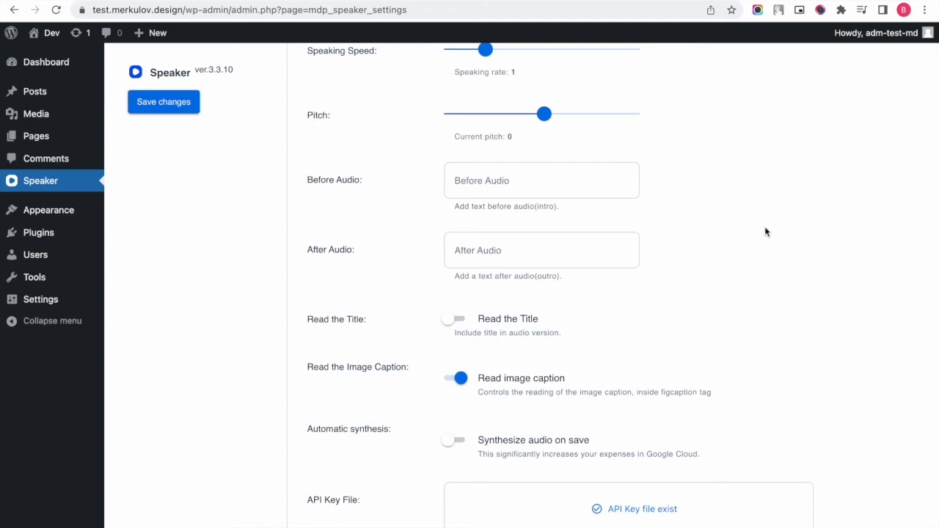
mouse_move(64, 126)
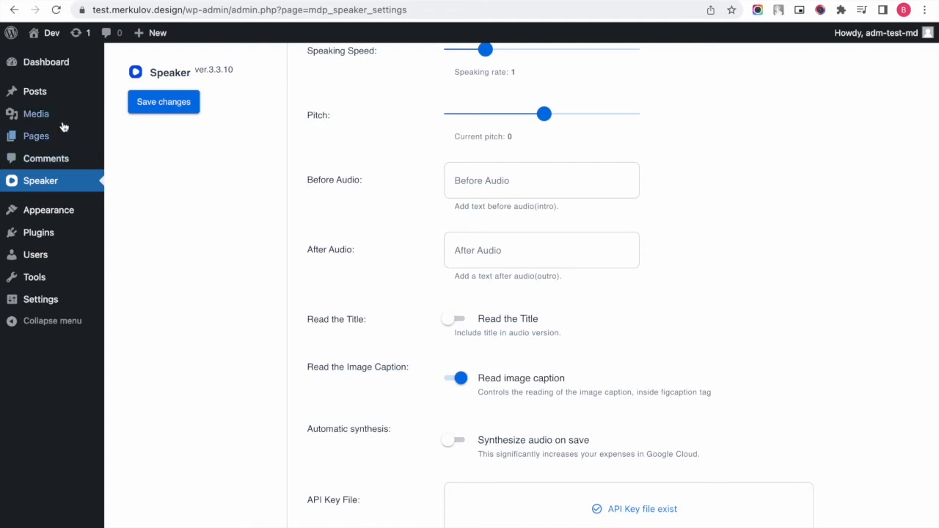
From the Pages list, open the Speaker page in the block editor.
left_click(35, 135)
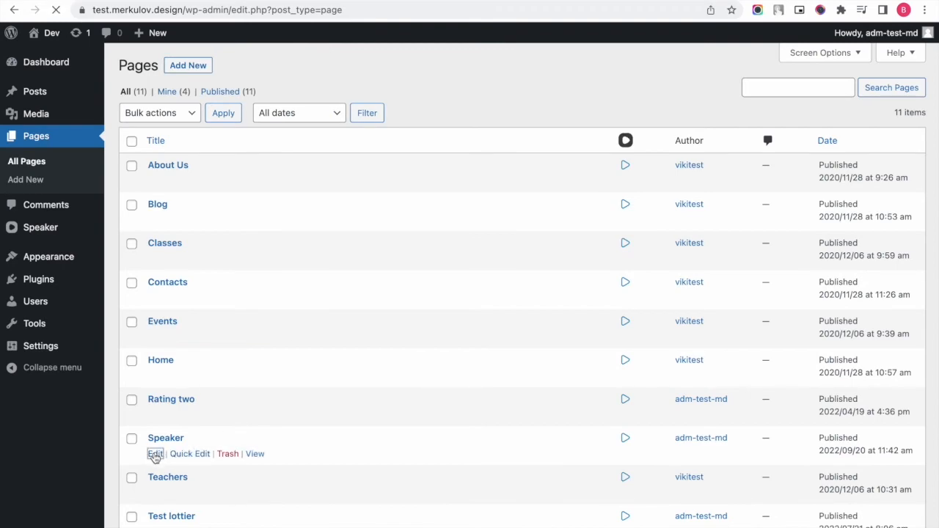
left_click(155, 454)
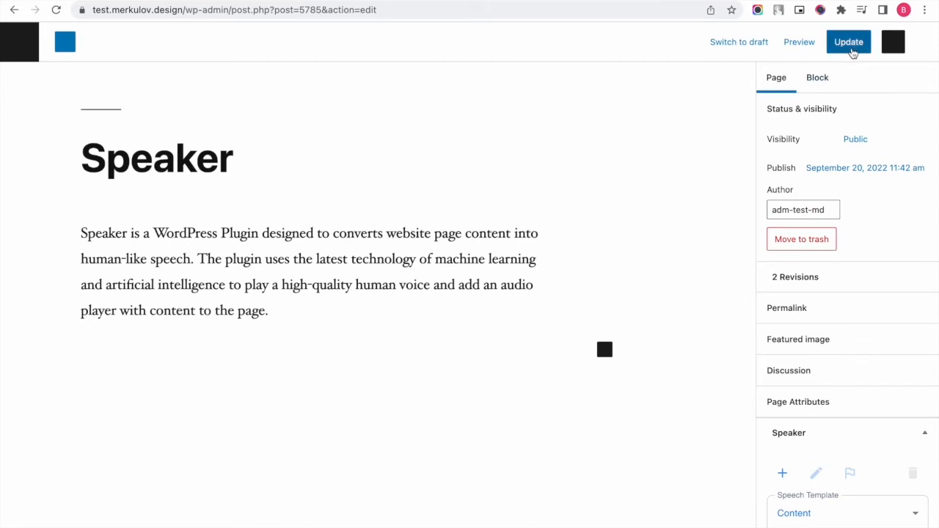
Create audio from the page's Content template, then preview the Speaker page.
scroll("down", 3)
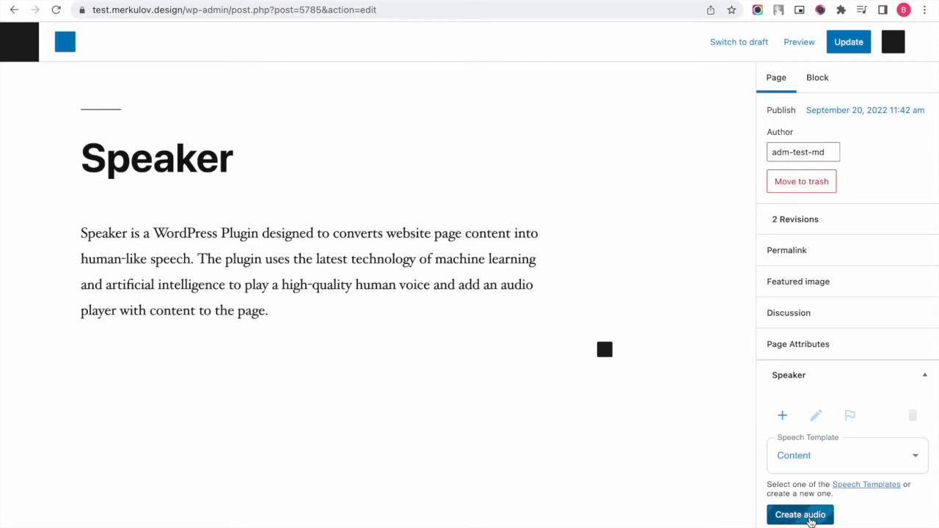
left_click(800, 514)
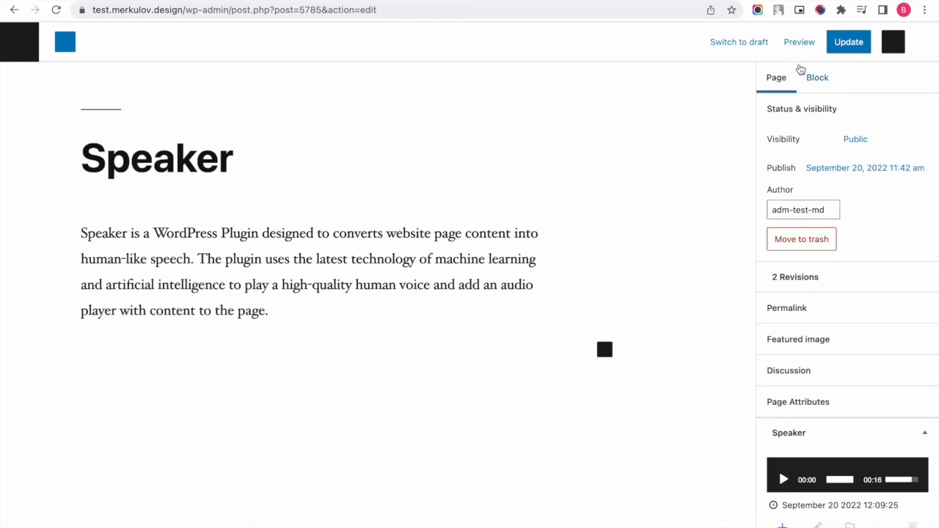
left_click(798, 41)
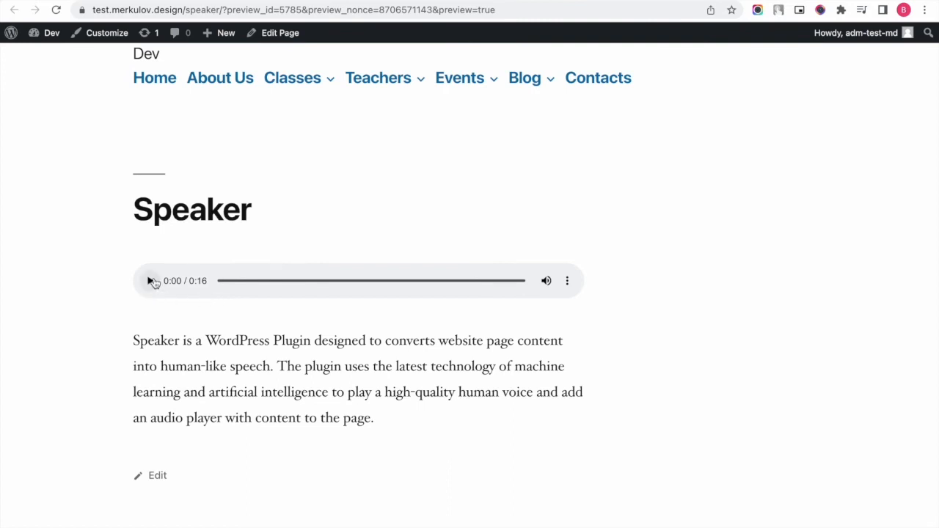
Play the generated audio in the player above the previewed page's content.
left_click(149, 281)
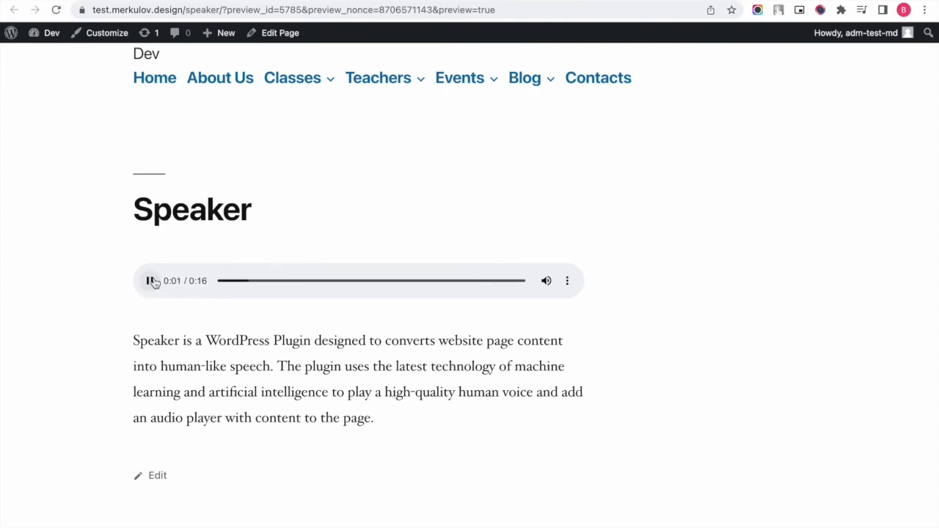